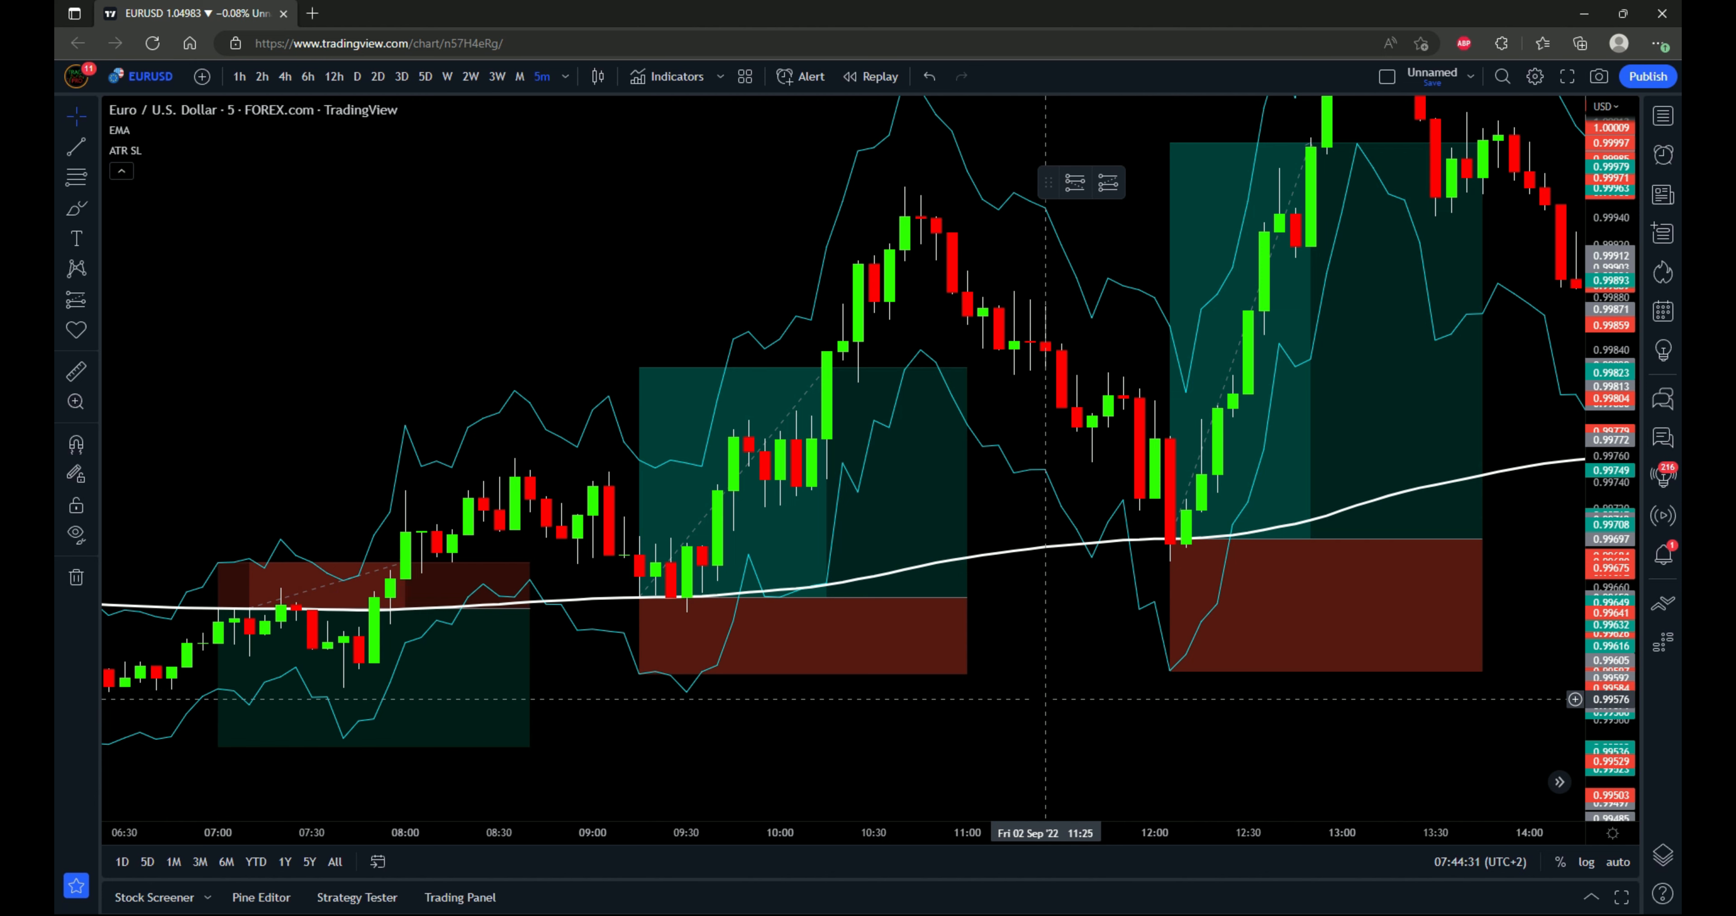
pyautogui.moveTo(1057, 553)
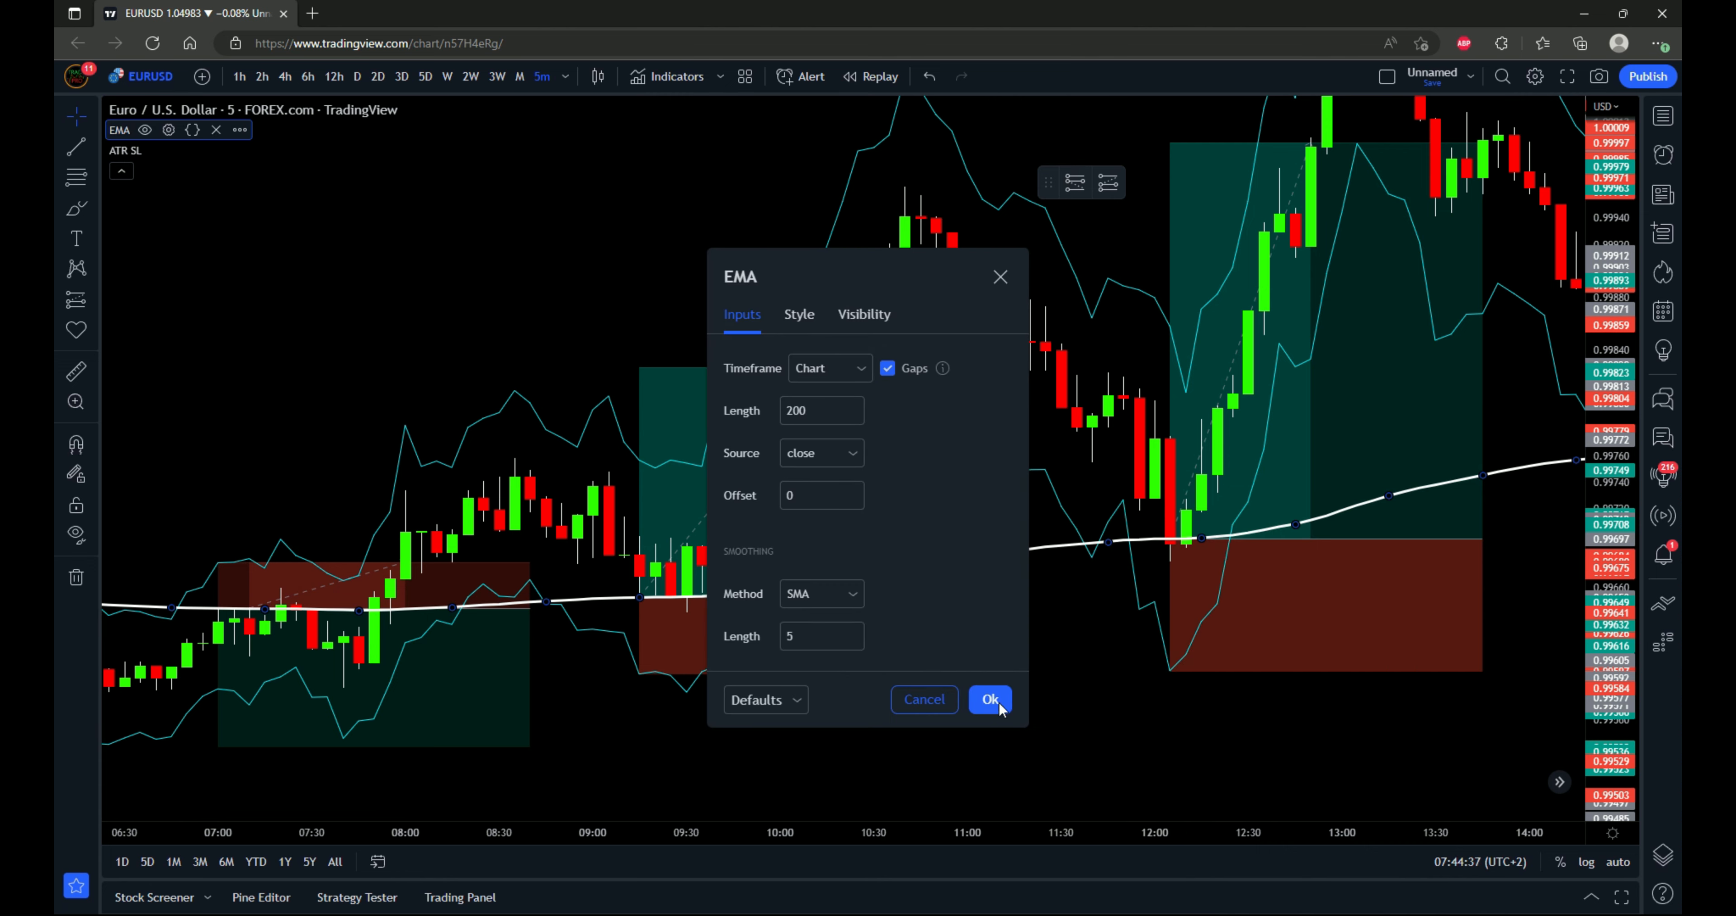
# - Review the EMA and ATR SL indicator settings and close them without changes
pyautogui.click(989, 699)
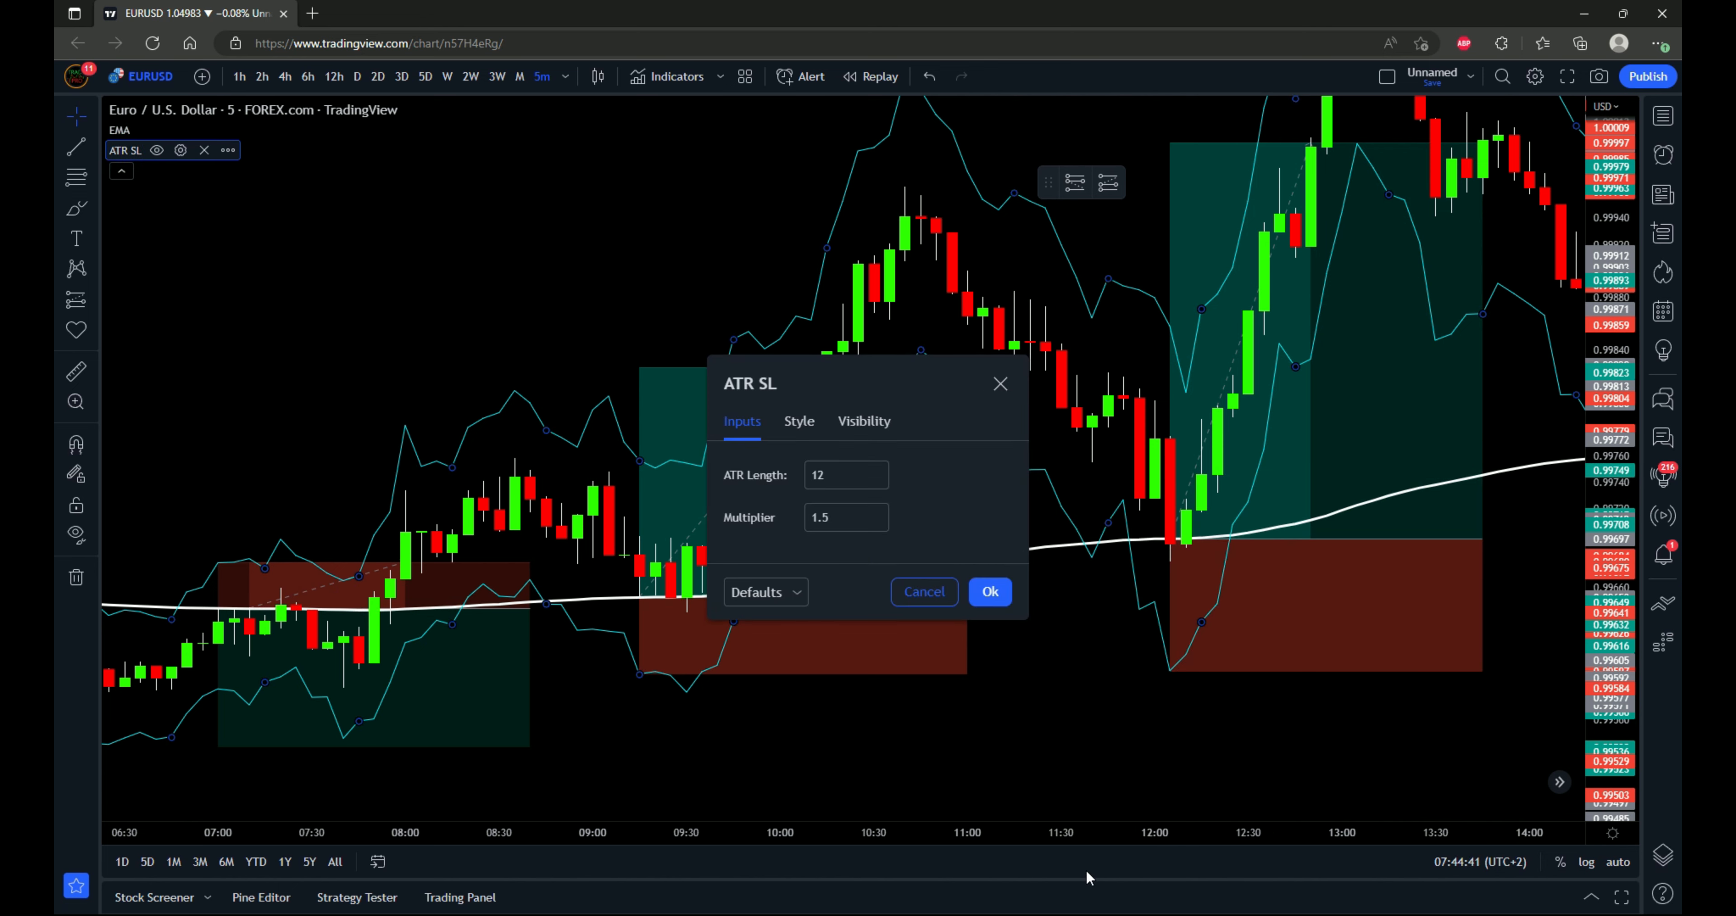
pyautogui.moveTo(799, 421)
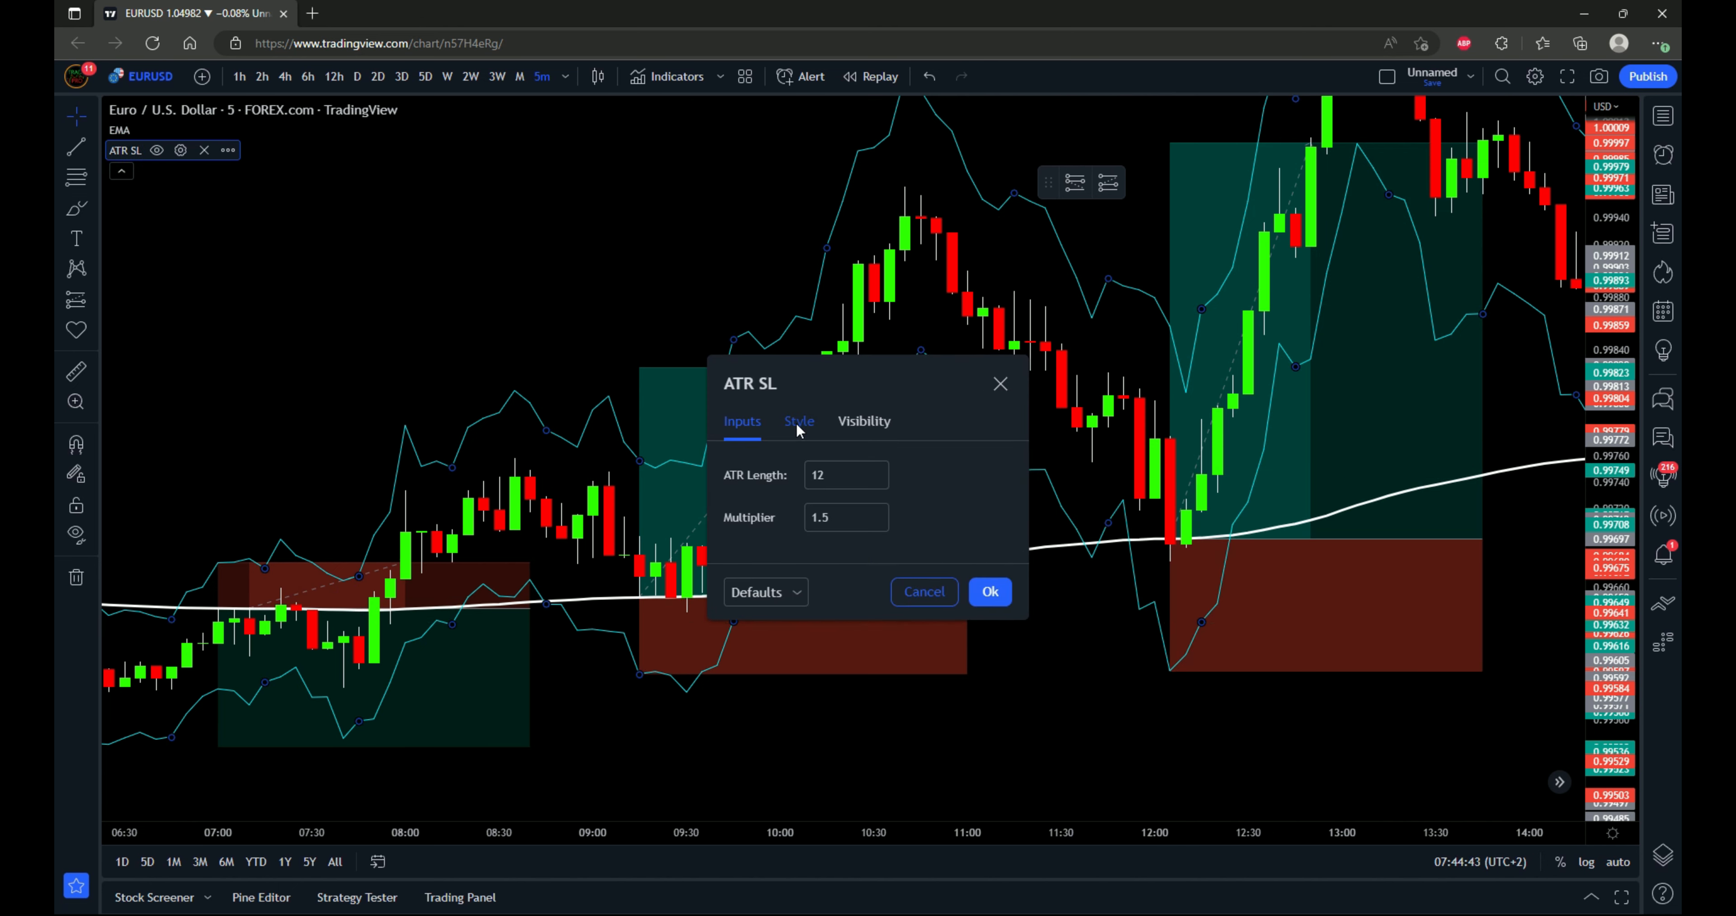
pyautogui.click(799, 420)
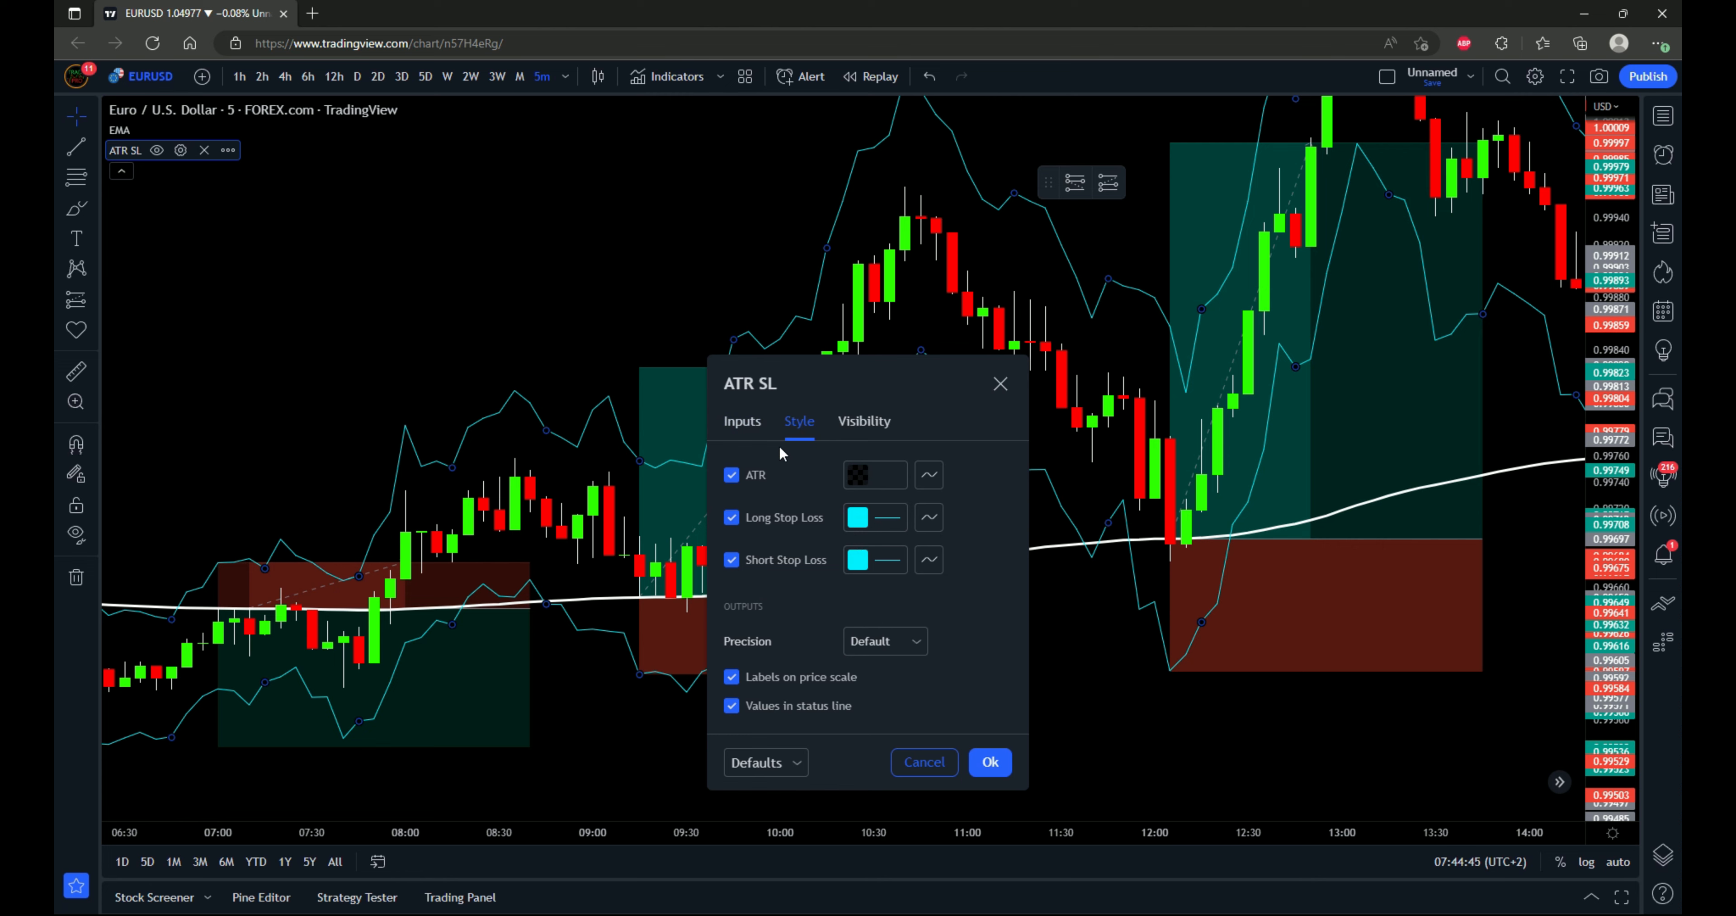
pyautogui.click(742, 421)
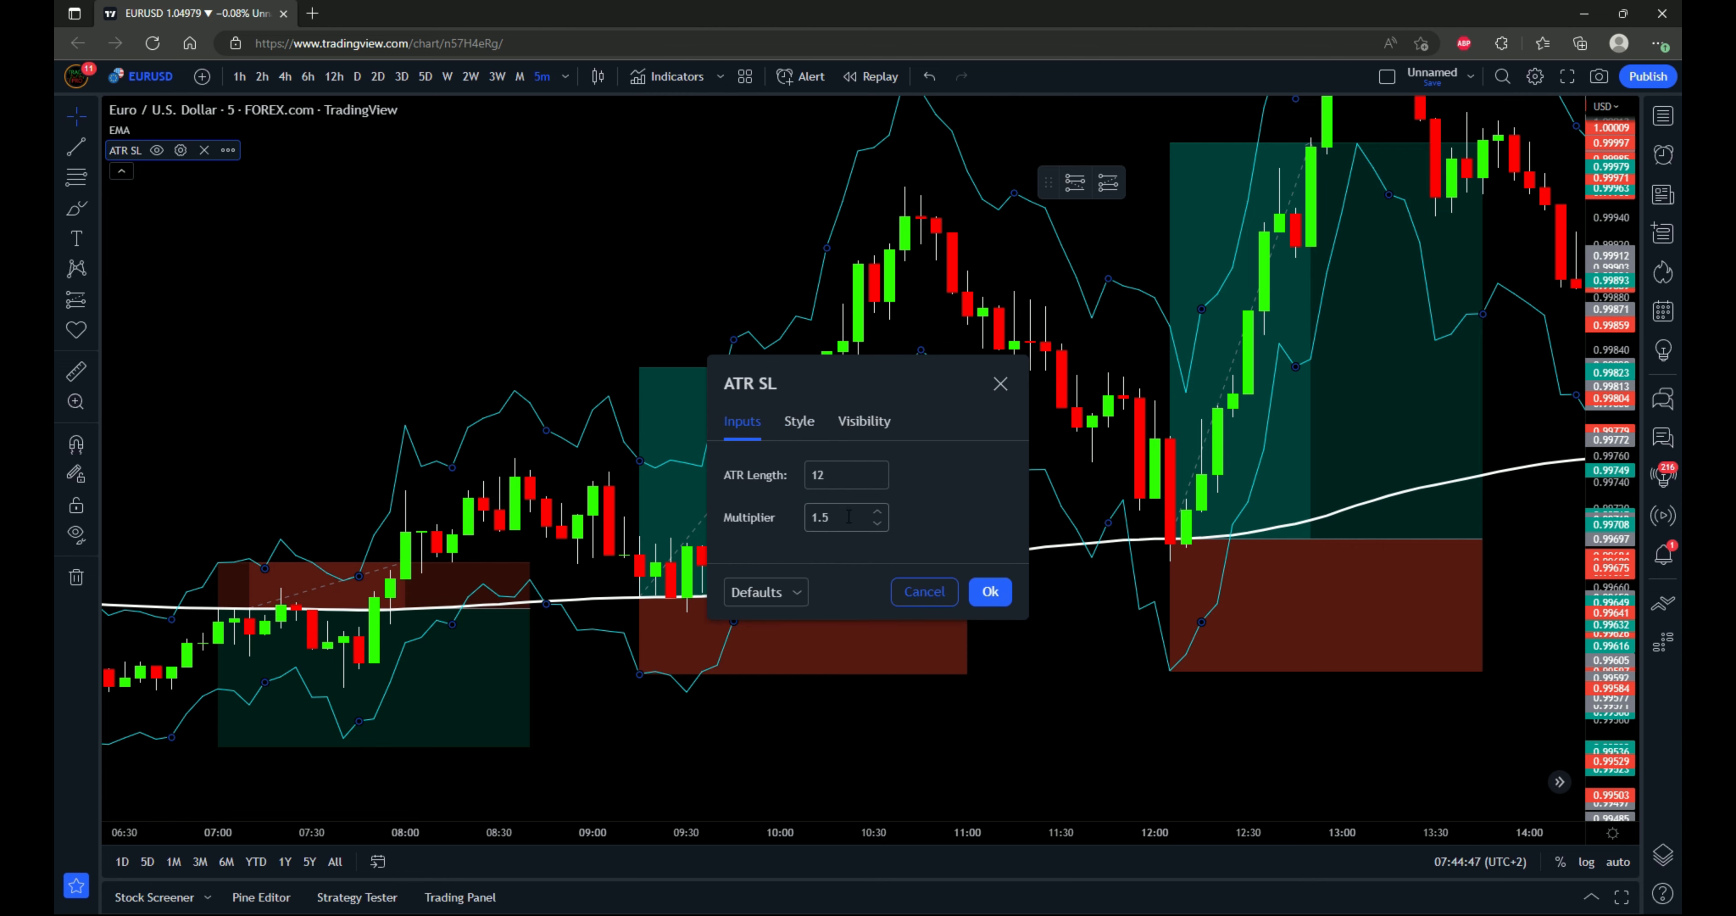
pyautogui.click(988, 590)
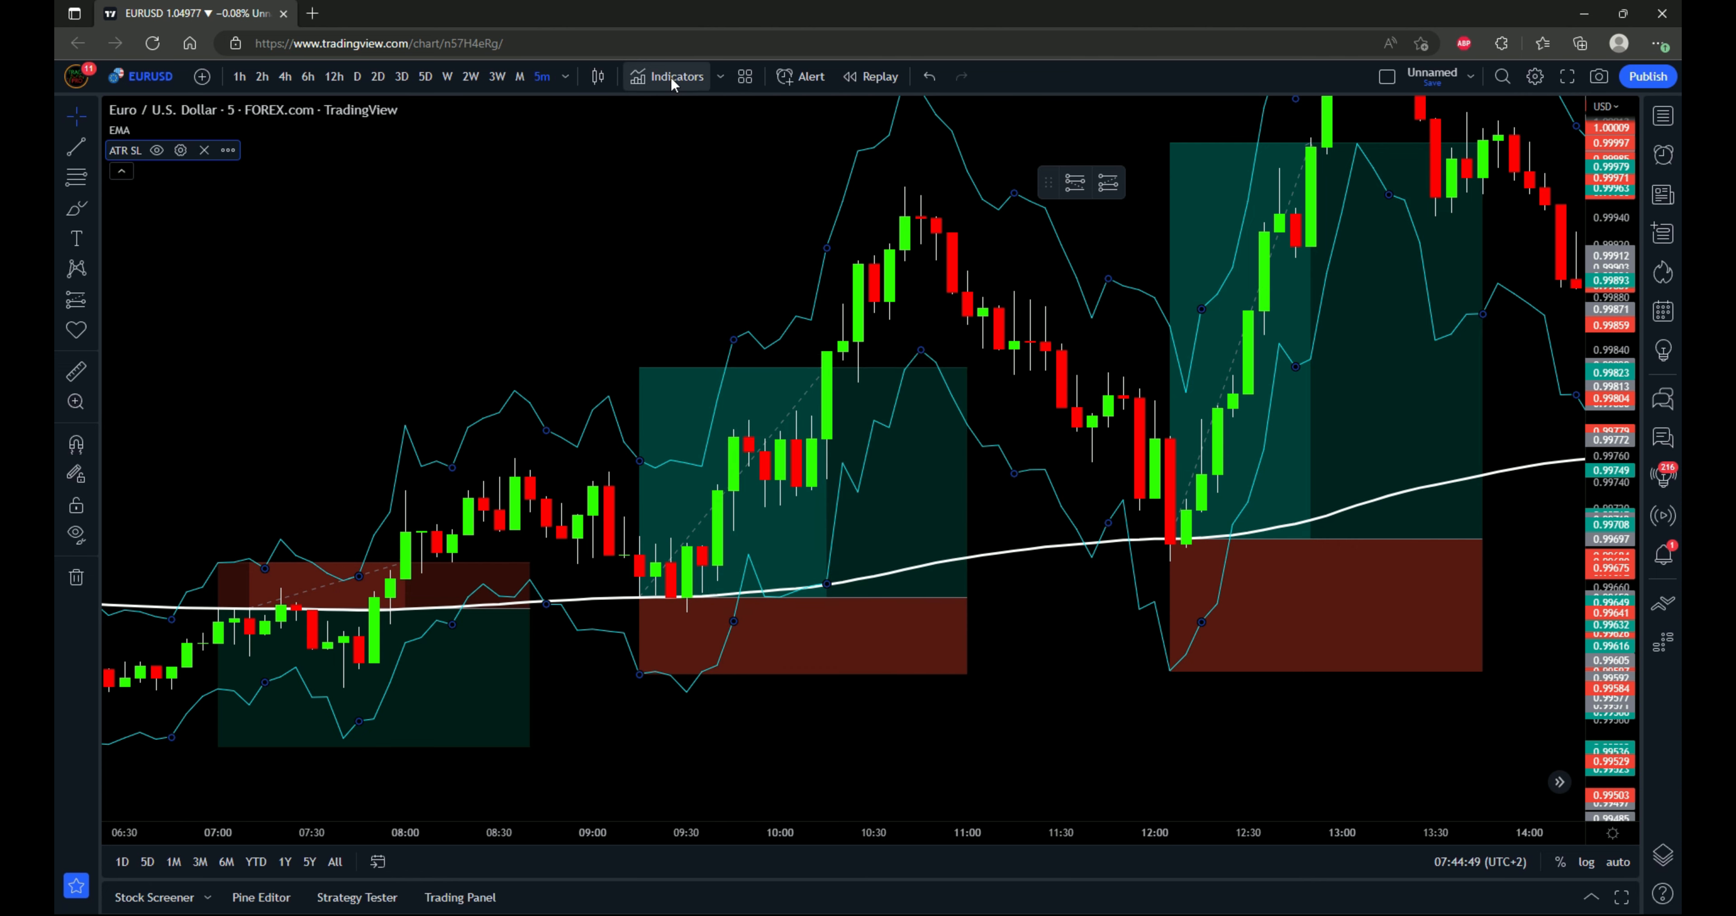
# - Search the indicators and strategies list for 'atr' scripts
pyautogui.click(677, 77)
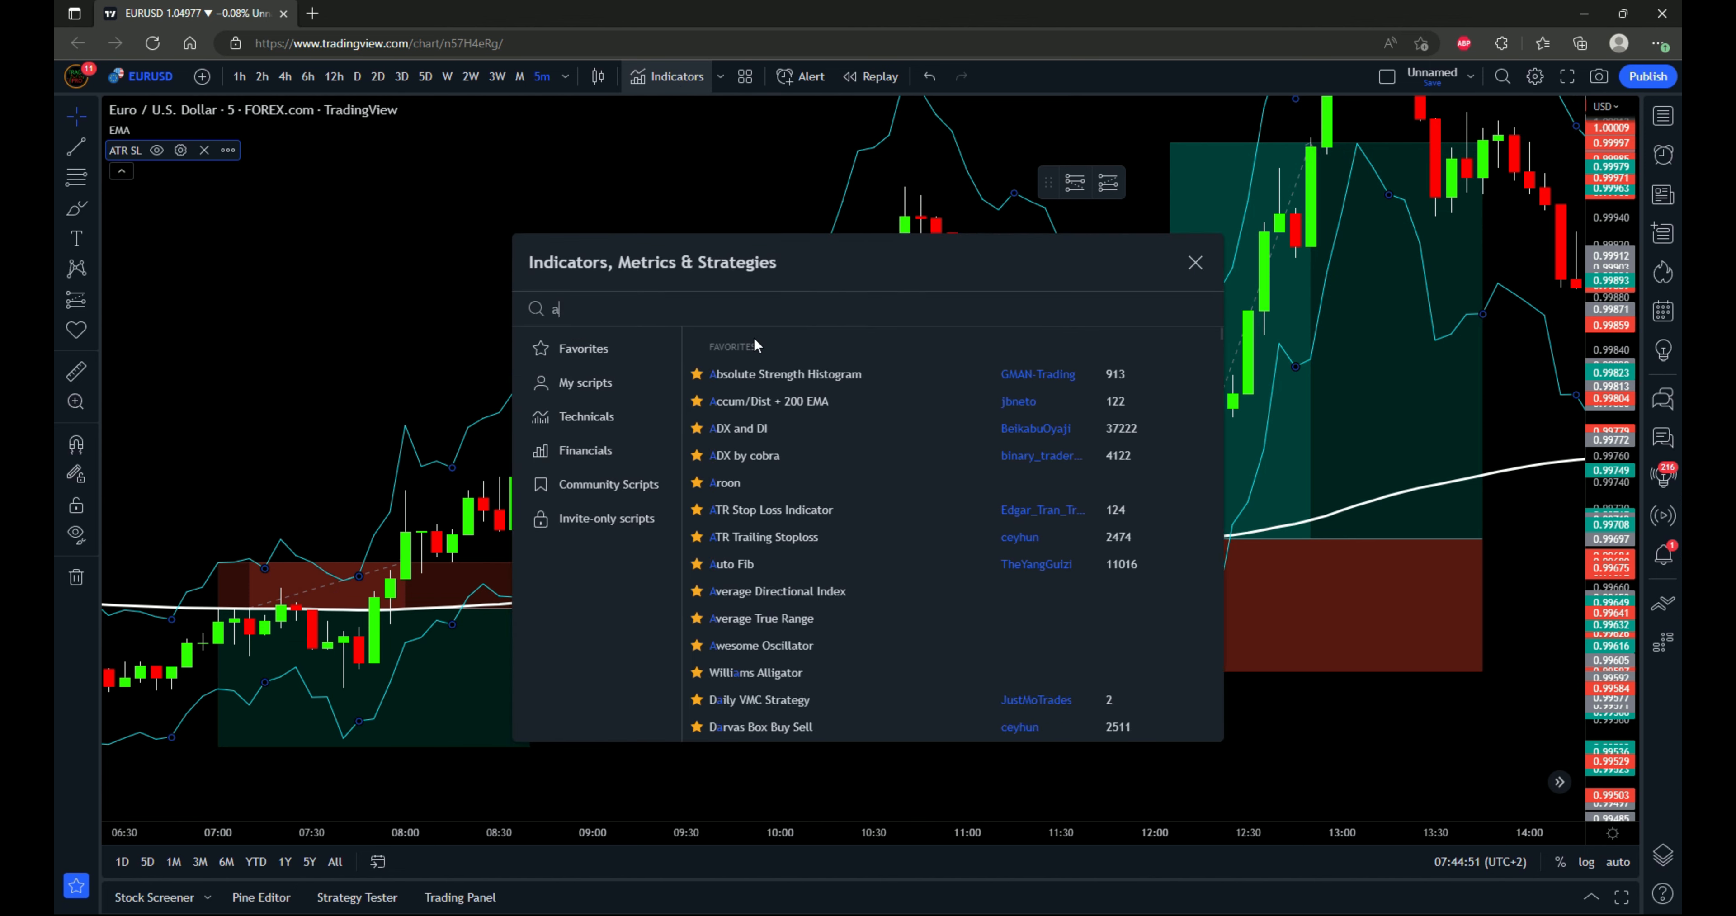
pyautogui.write('tr')
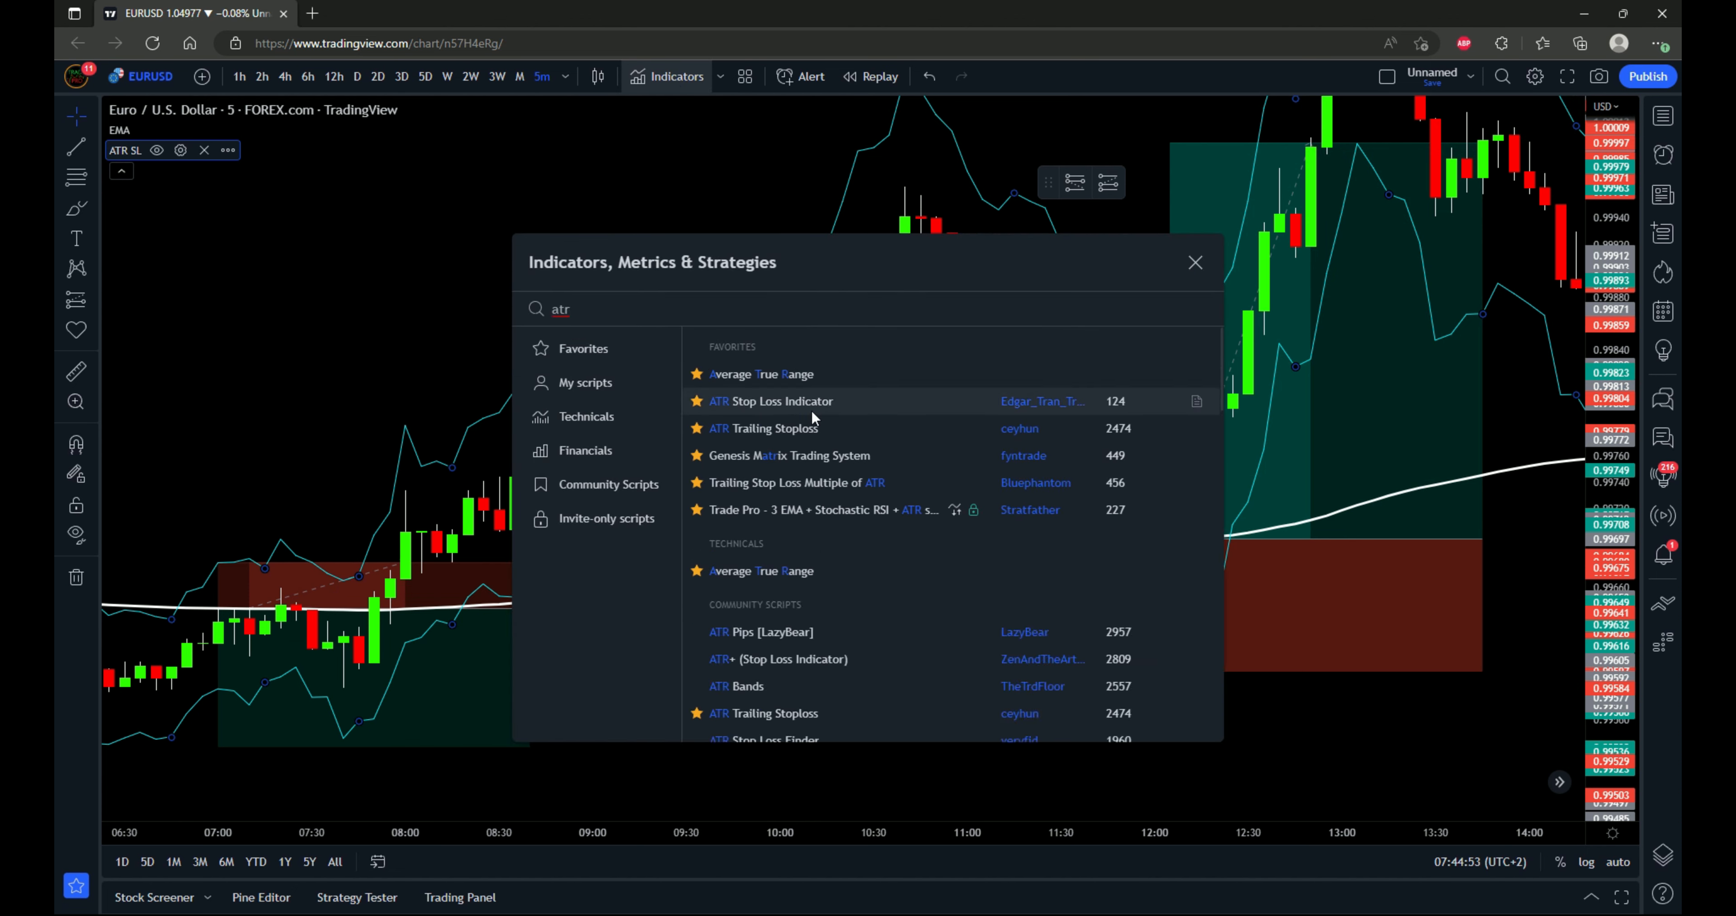
pyautogui.moveTo(1027, 417)
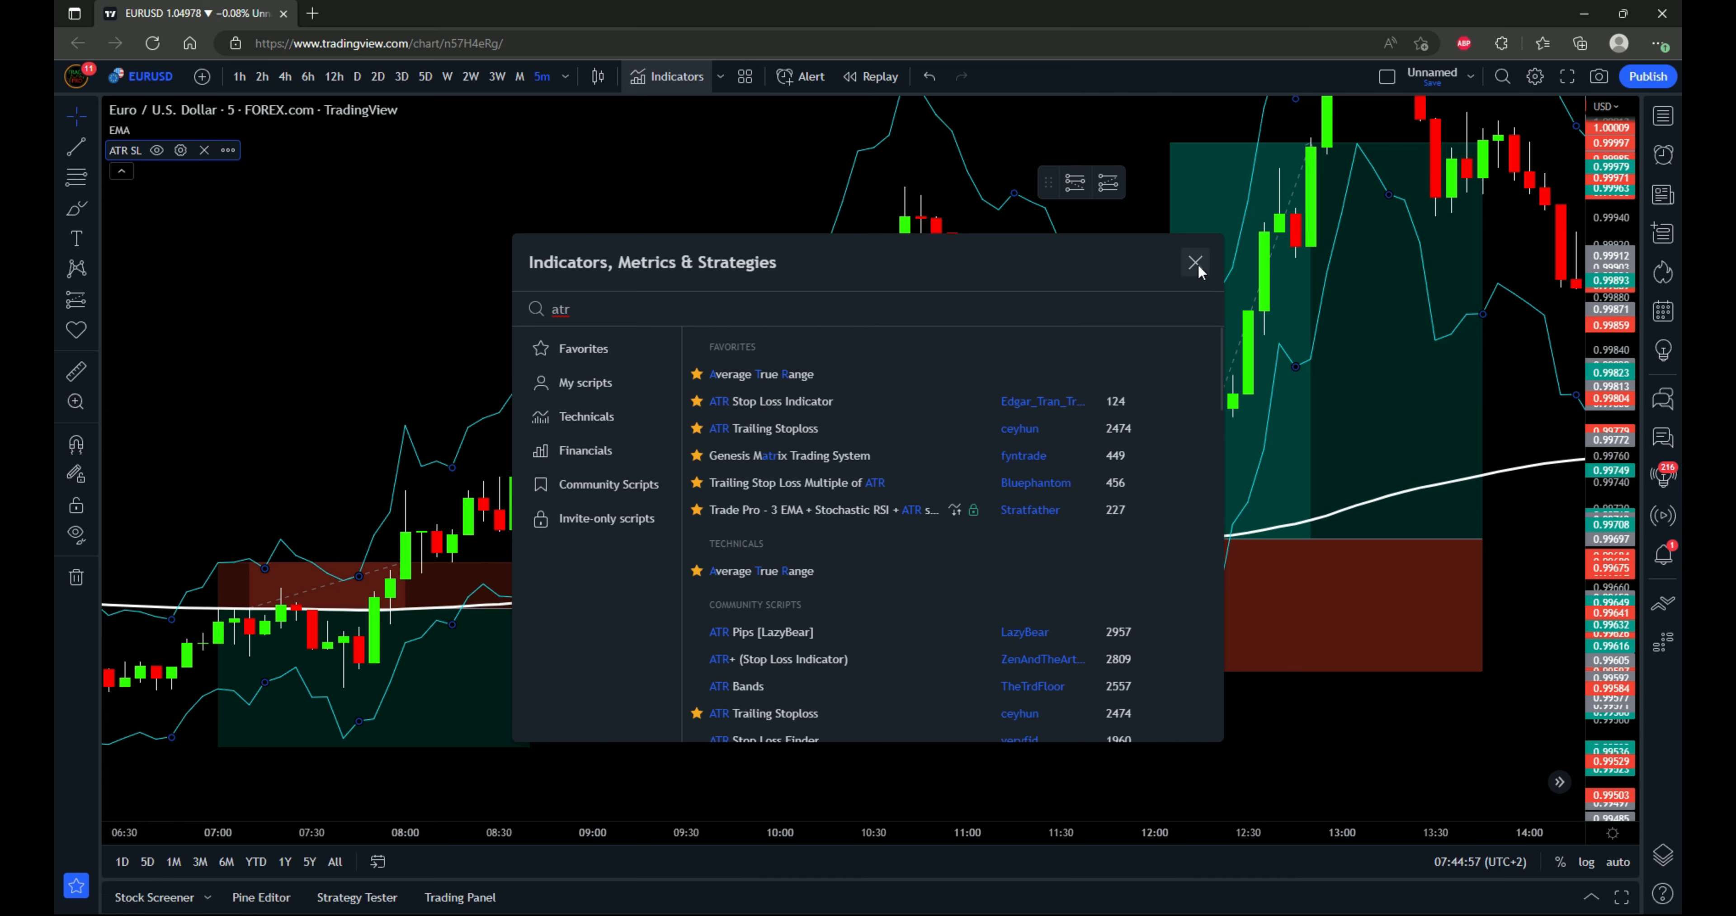
# - Dismiss the indicator search to return to the EURUSD 5-minute chart
pyautogui.click(1194, 262)
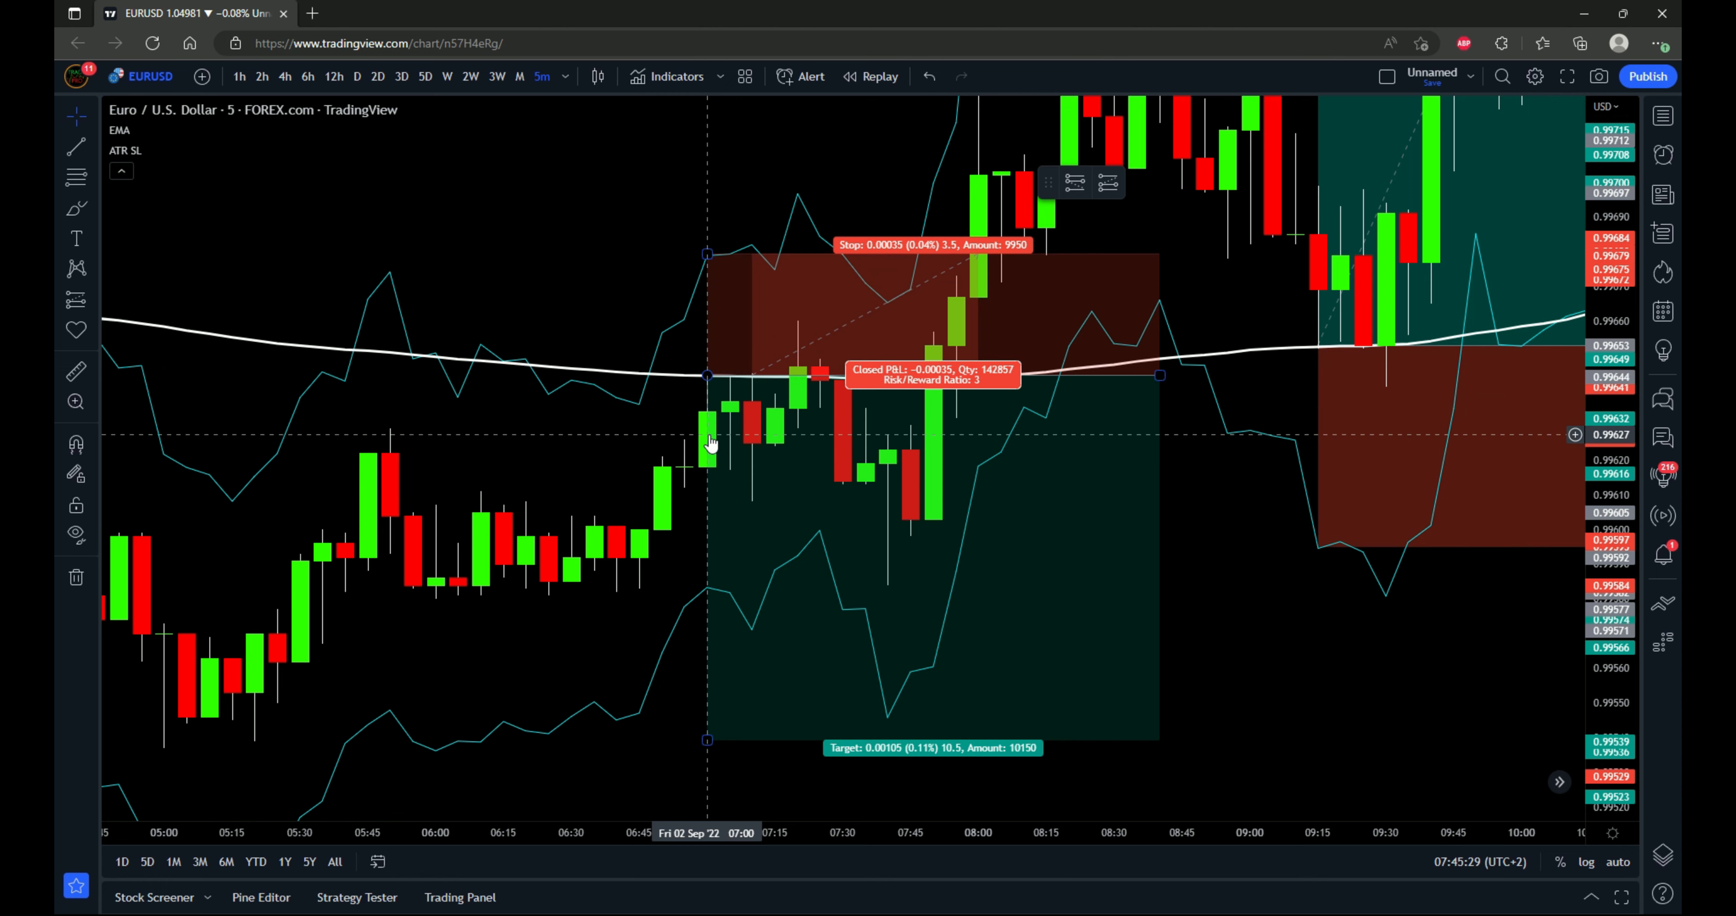
pyautogui.moveTo(739, 606)
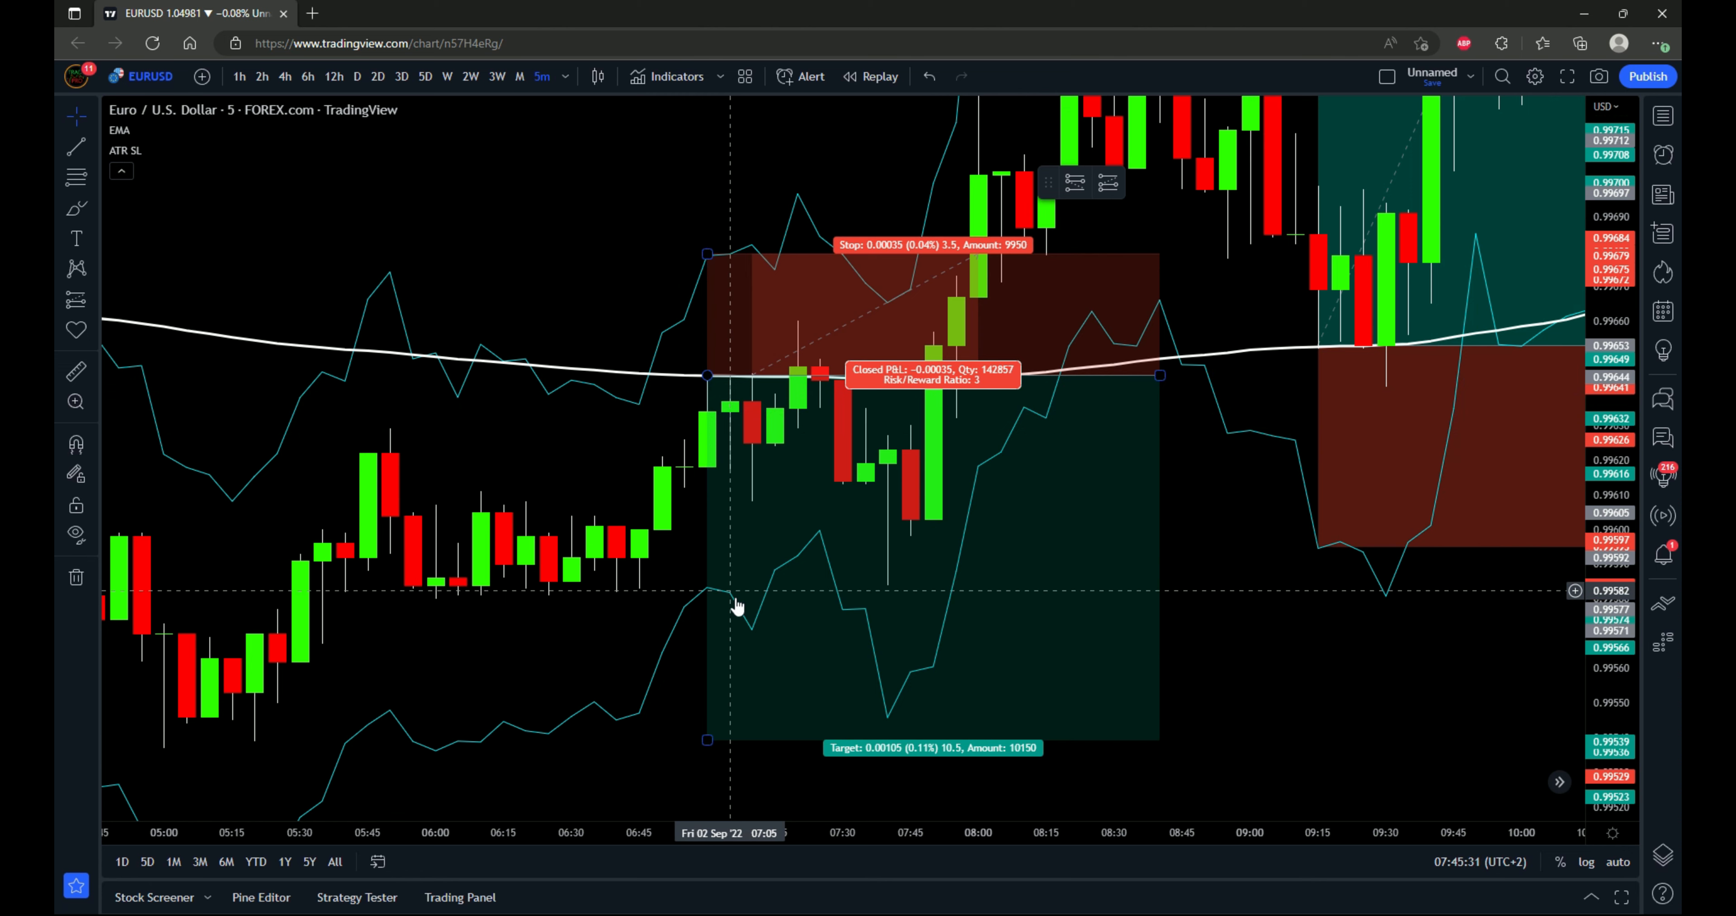
pyautogui.moveTo(977, 577)
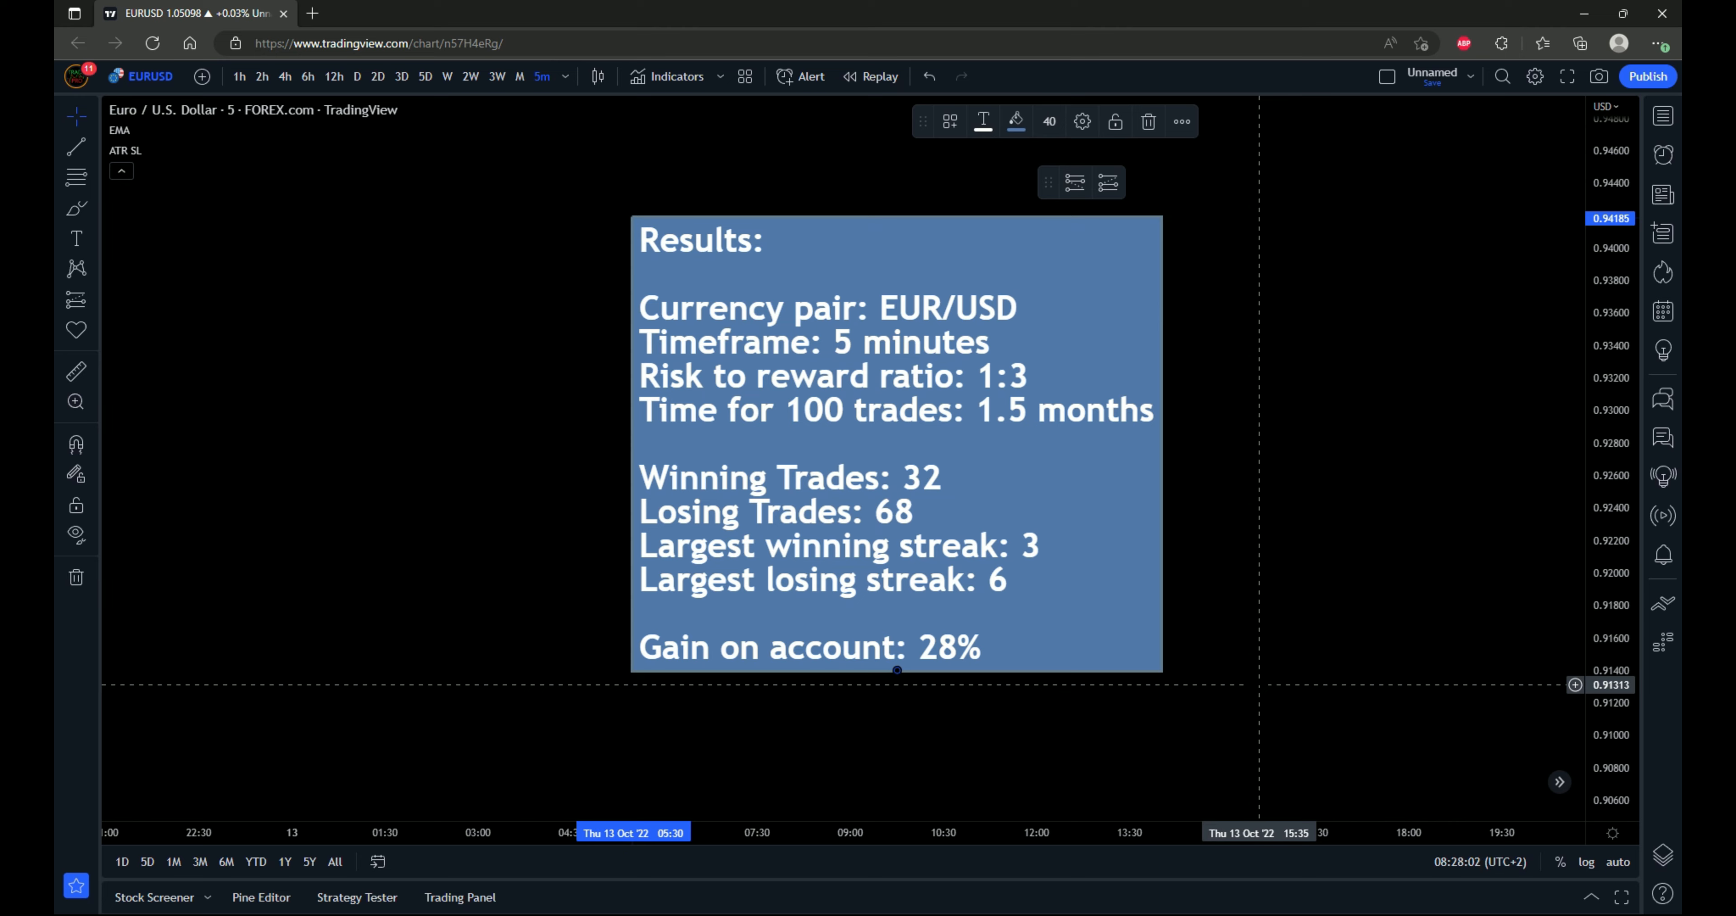
# - Show the strategy rankings sheet at row 49, the 5-minute scalping strategy with 28% GOA
pyautogui.click(394, 12)
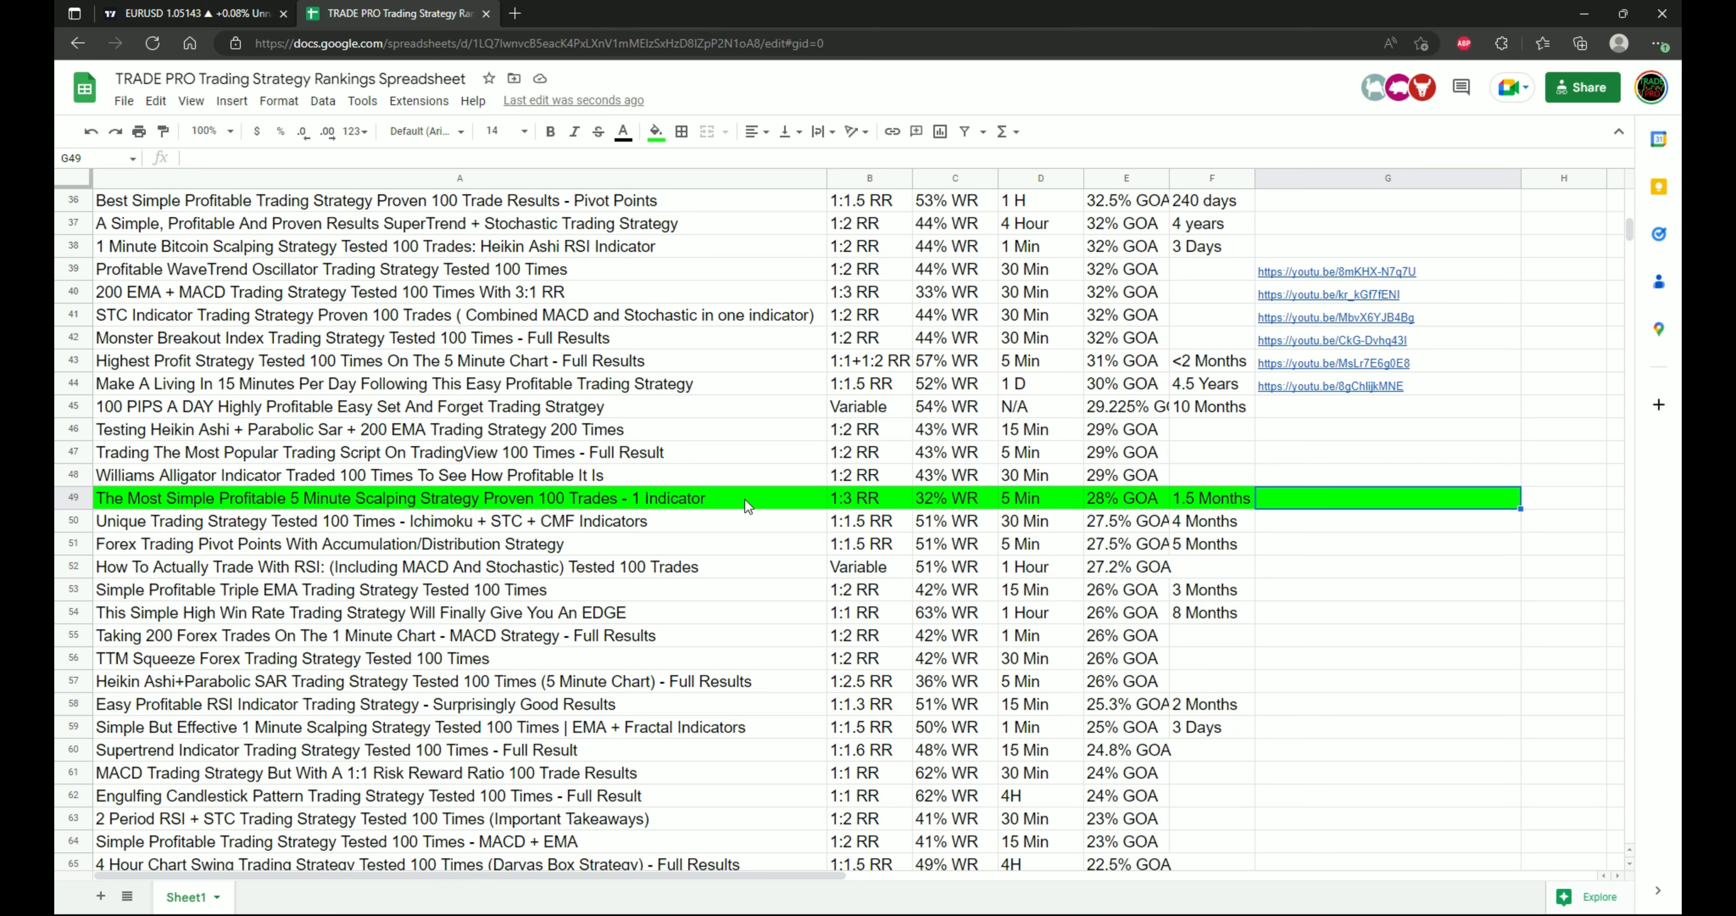
pyautogui.scroll(-3)
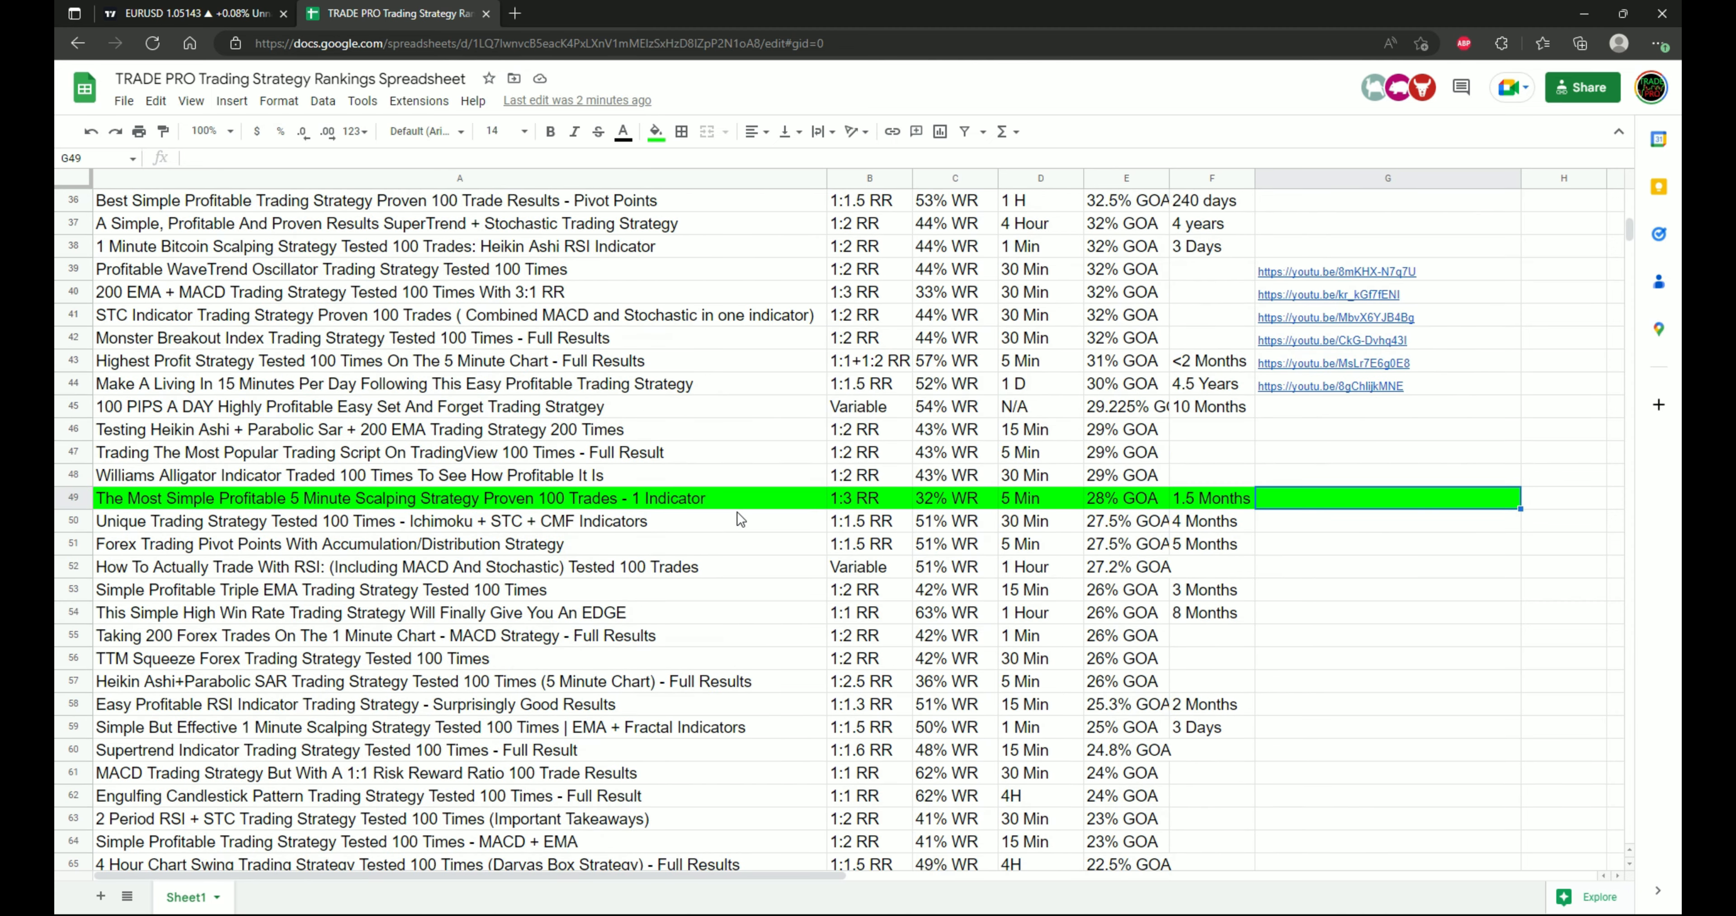
pyautogui.scroll(-3)
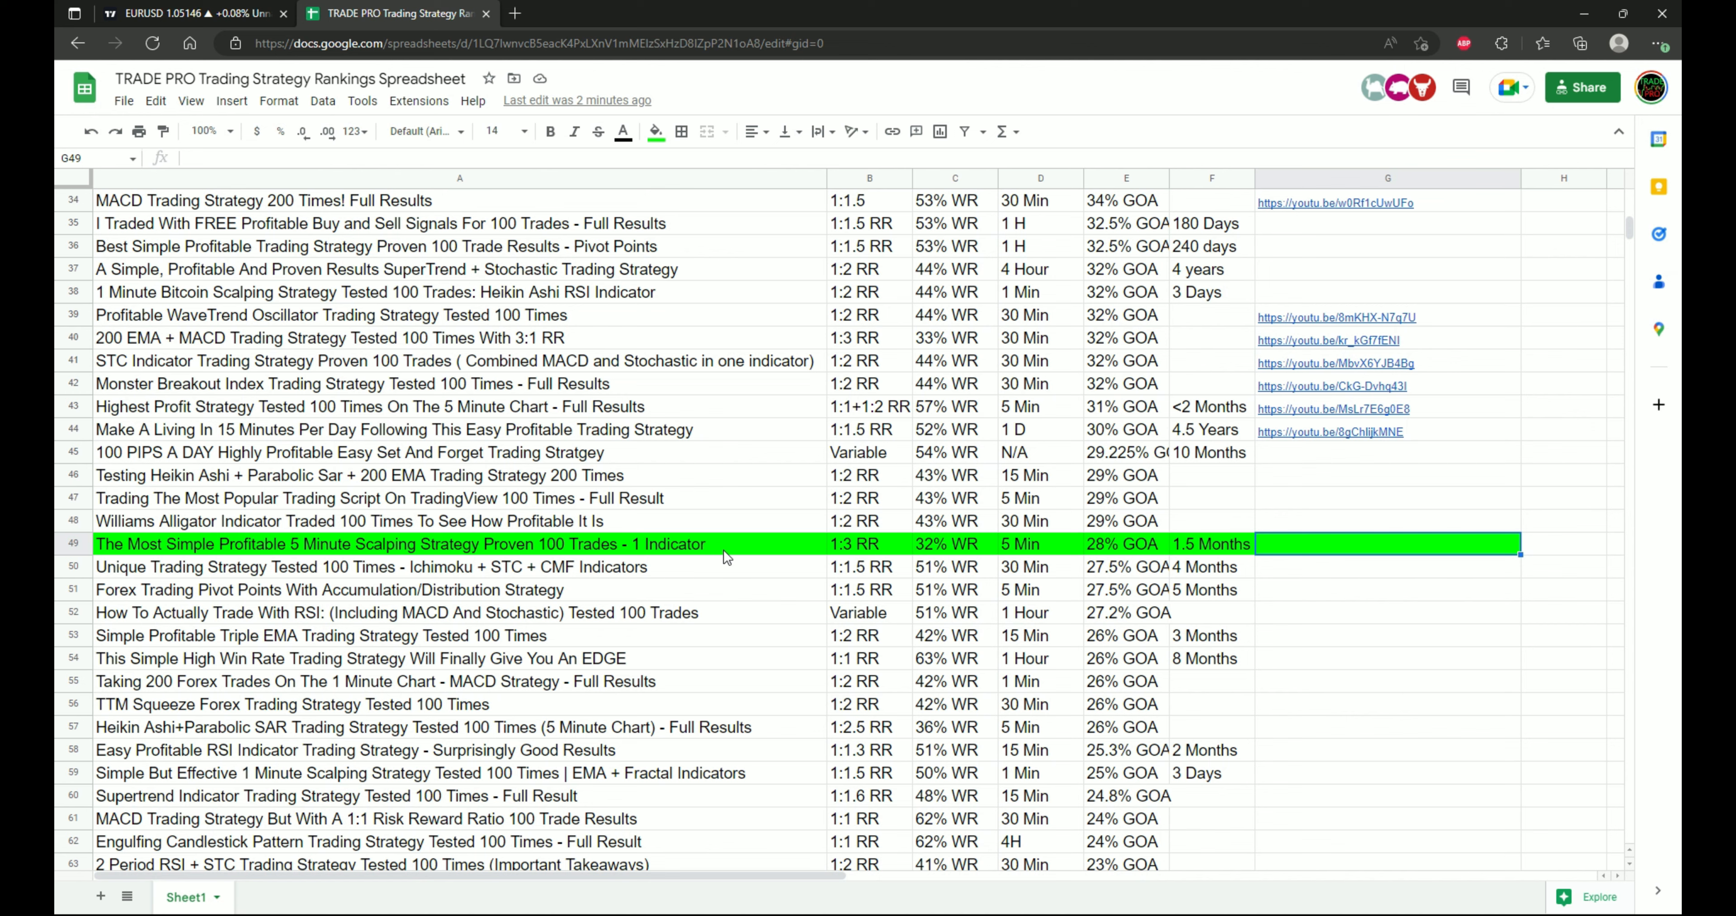
pyautogui.moveTo(710, 564)
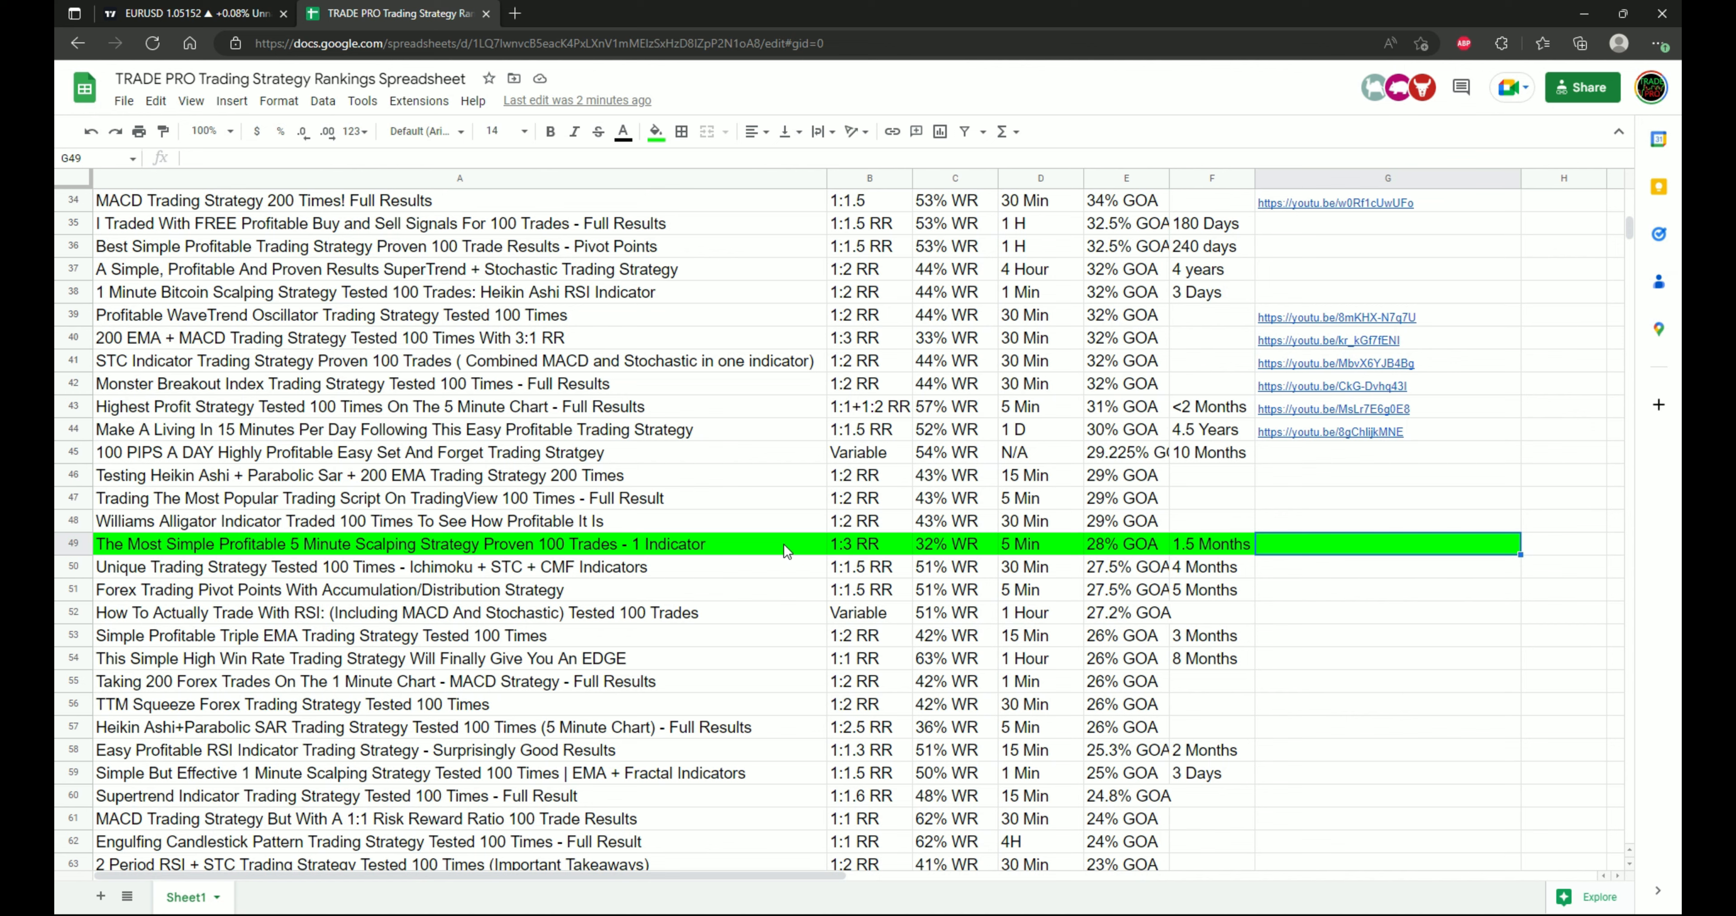
pyautogui.moveTo(943, 555)
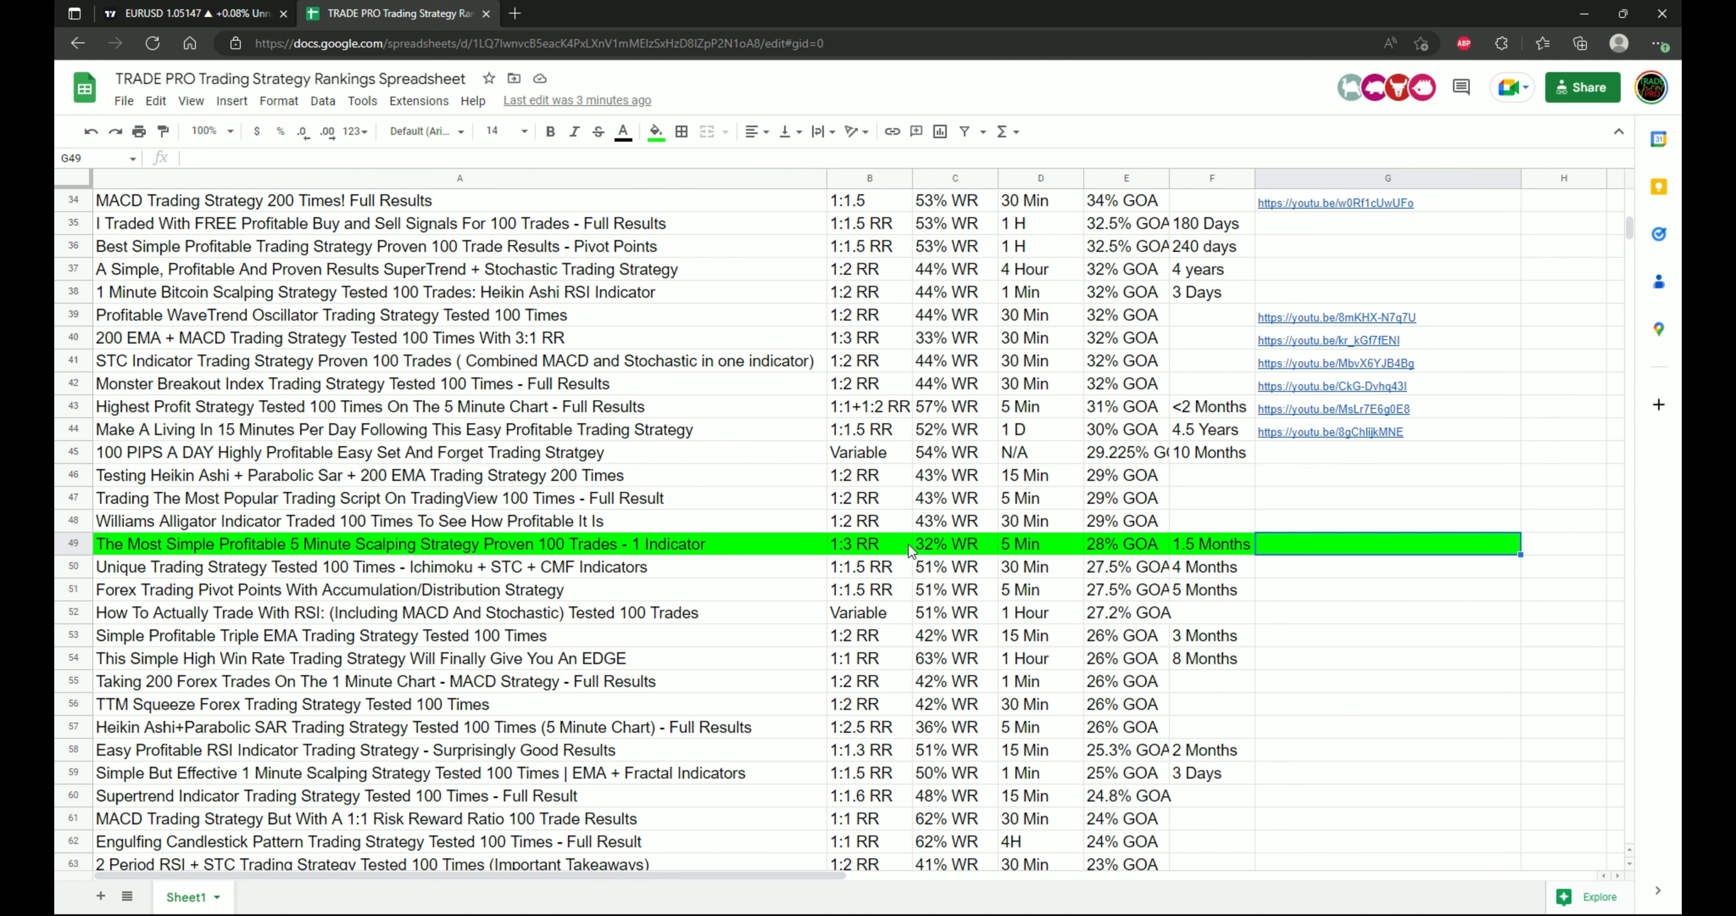
pyautogui.moveTo(899, 551)
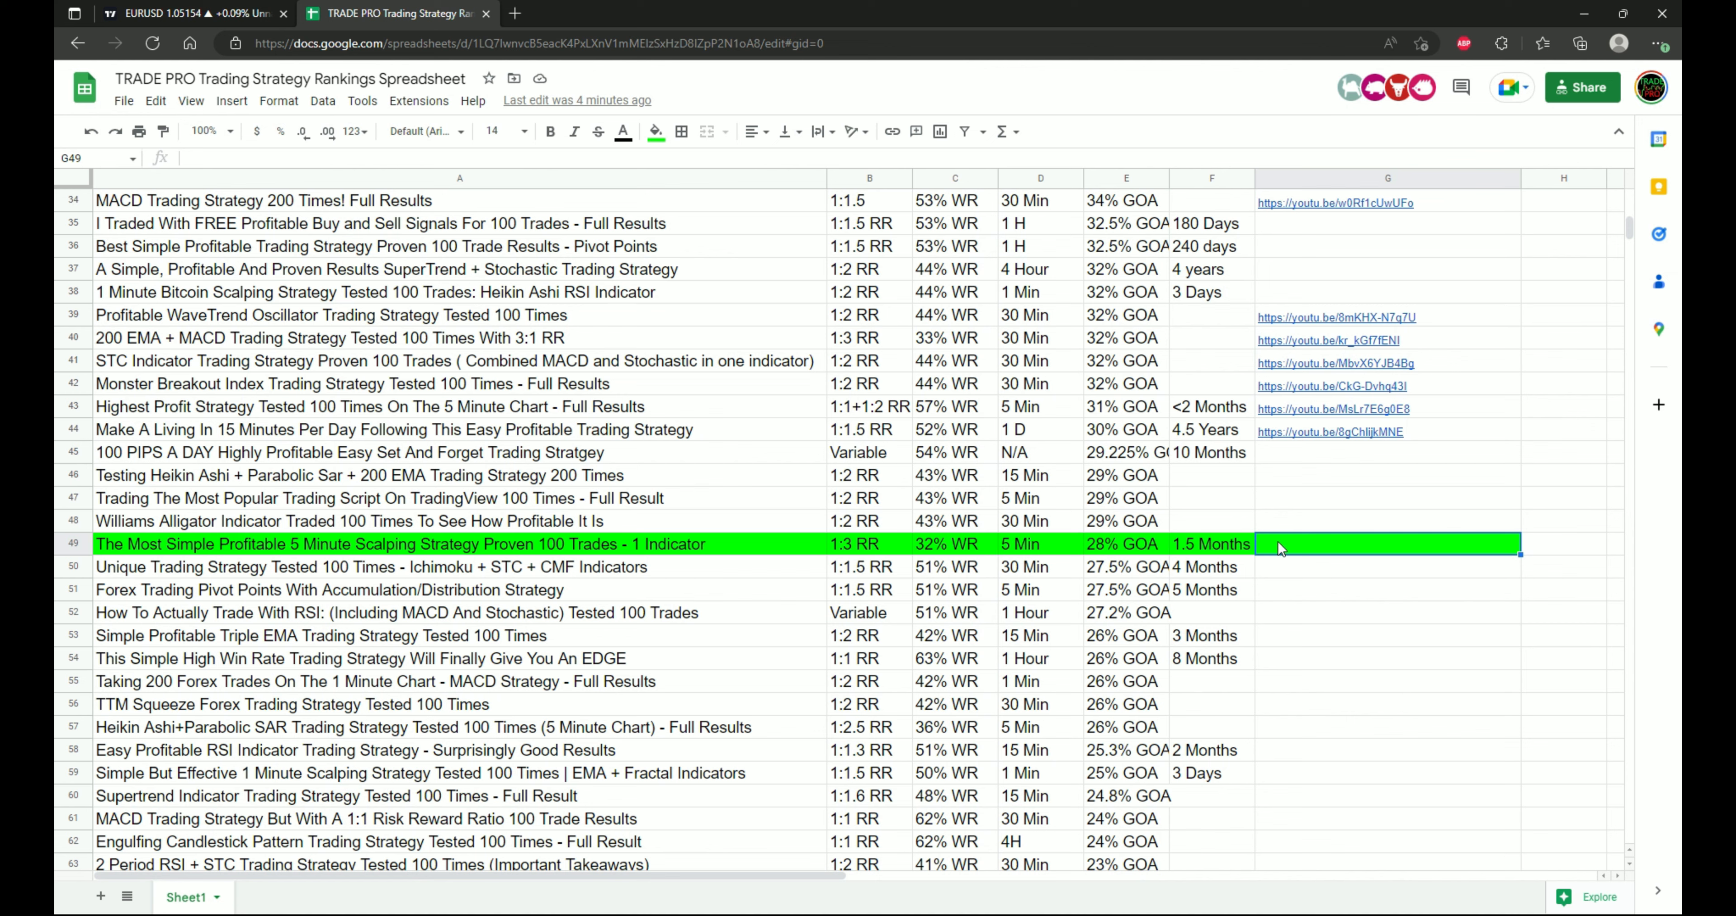
pyautogui.moveTo(1303, 556)
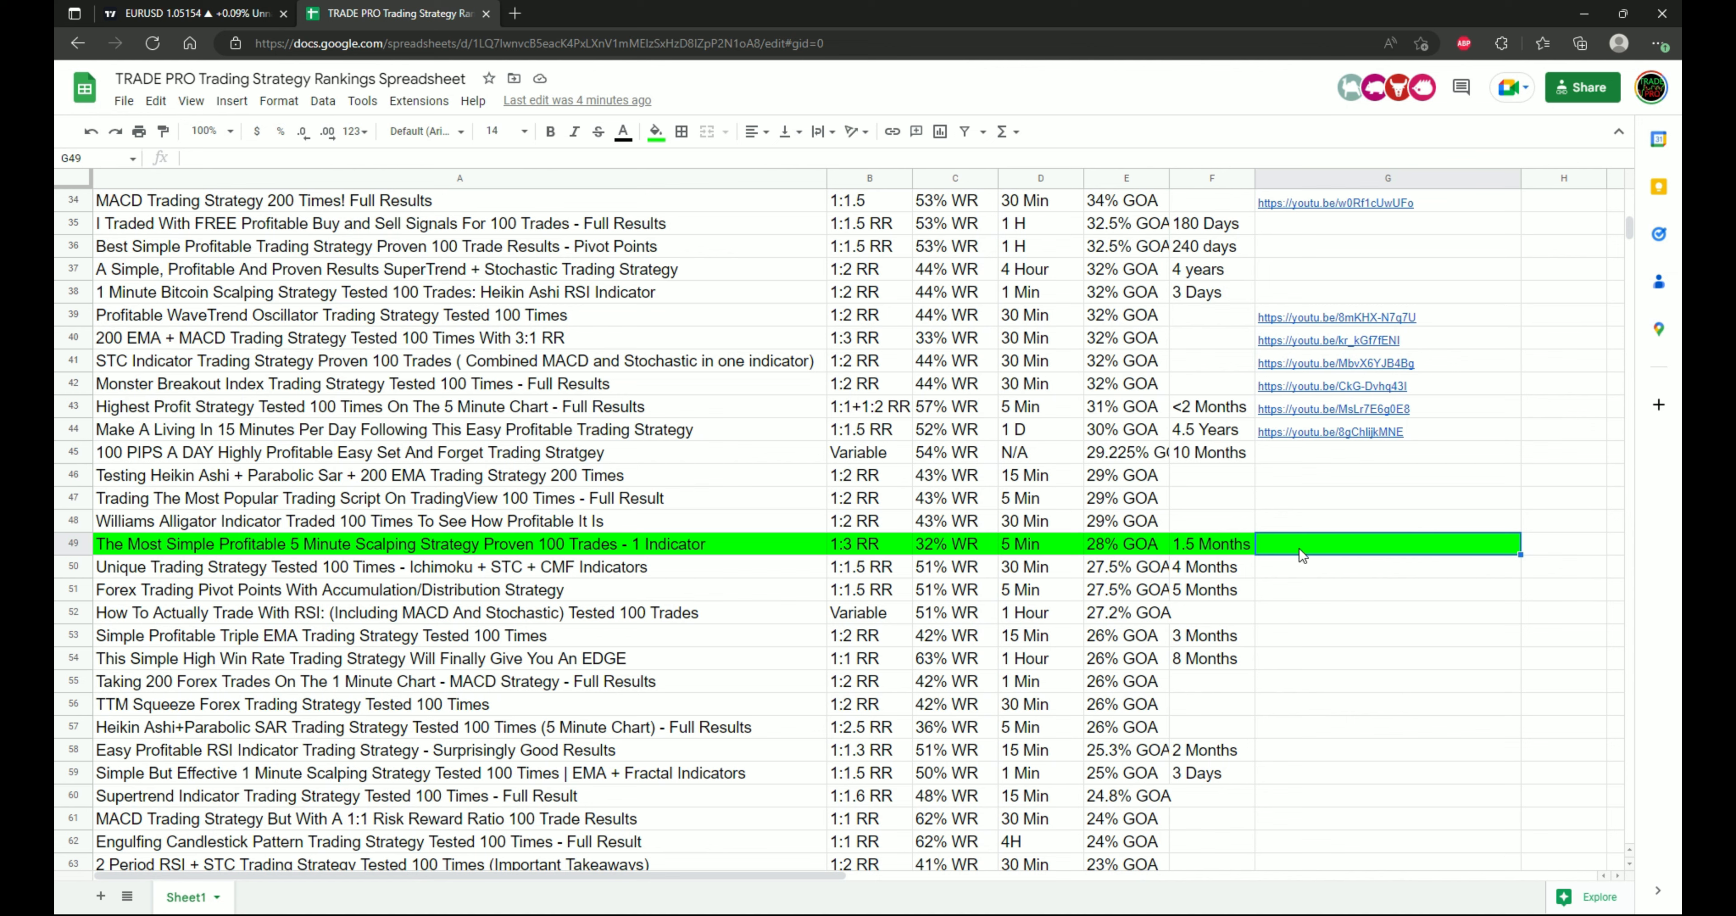